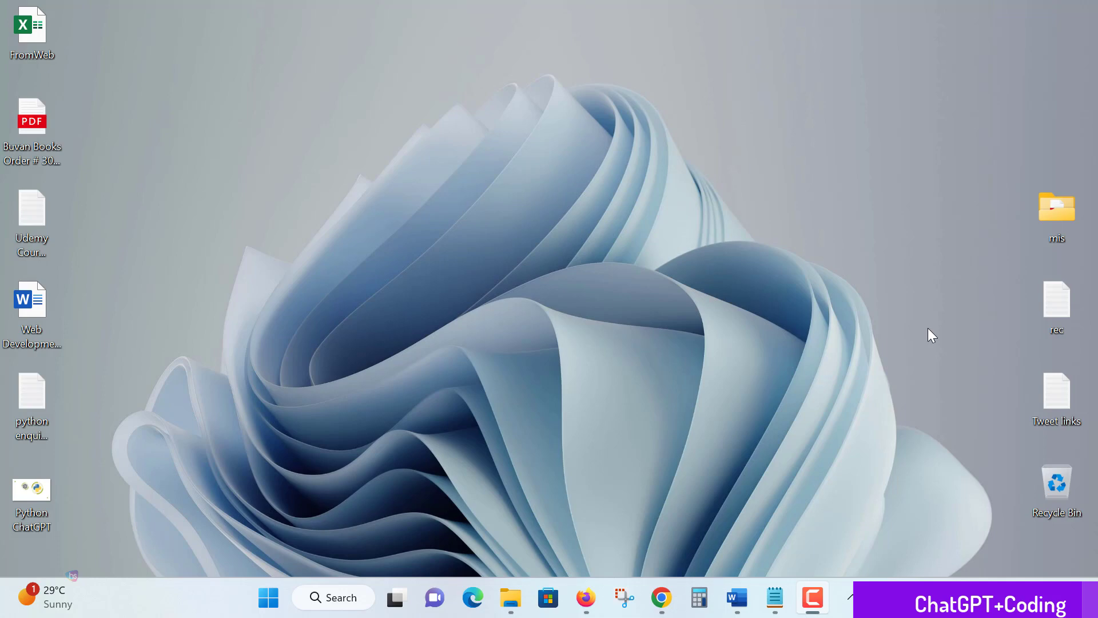
pyautogui.moveTo(871, 403)
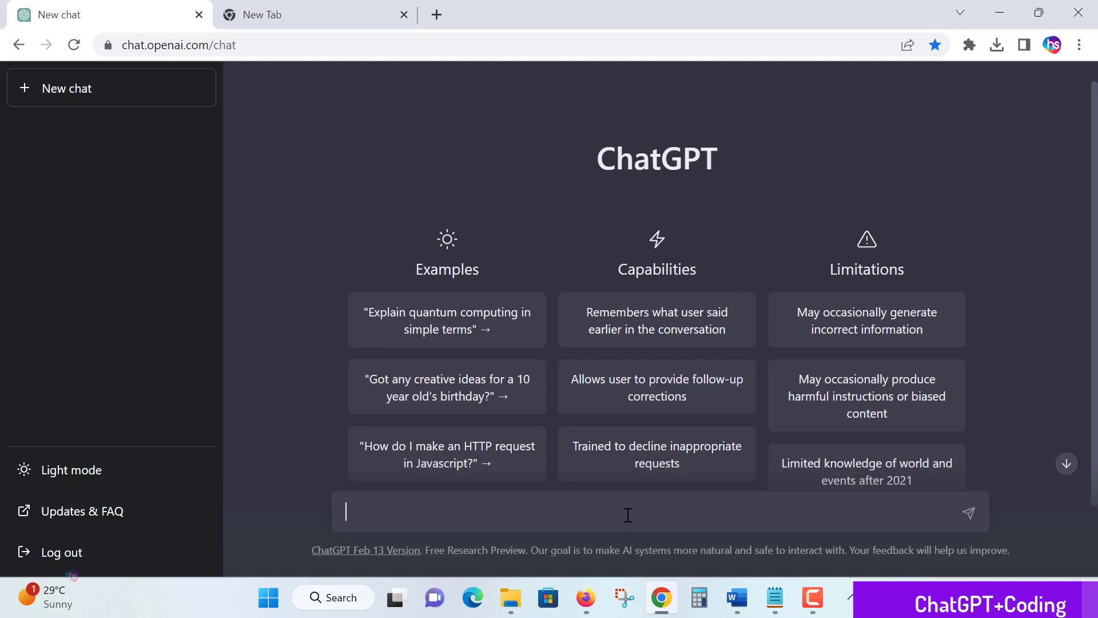
# - Type the prompt 'how to learn coding' into the new chat's message box
pyautogui.write('how')
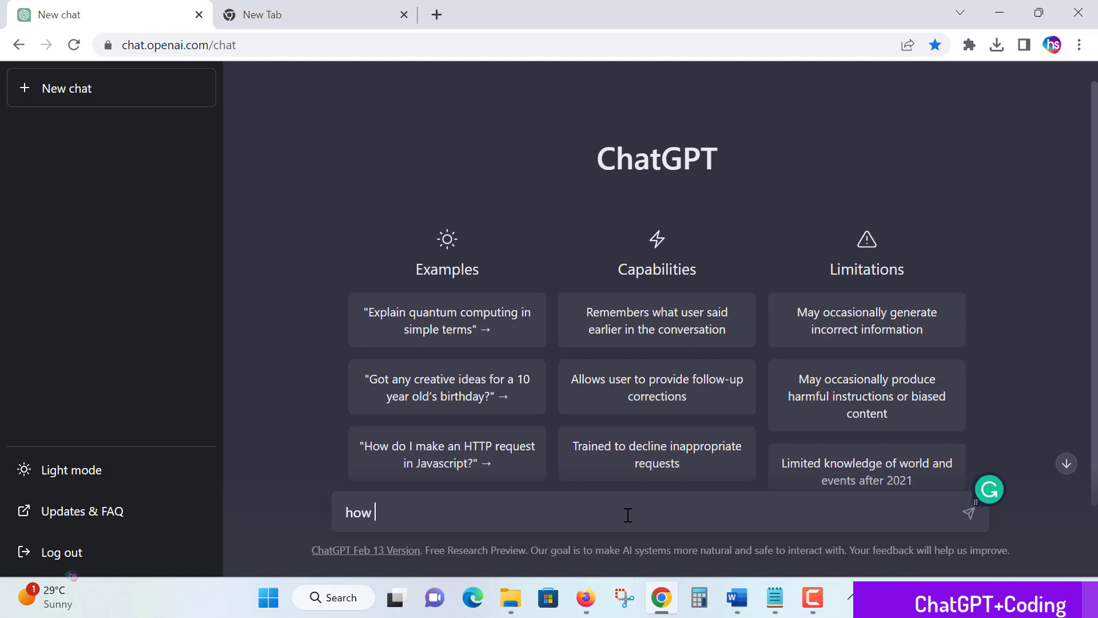
pyautogui.write('to')
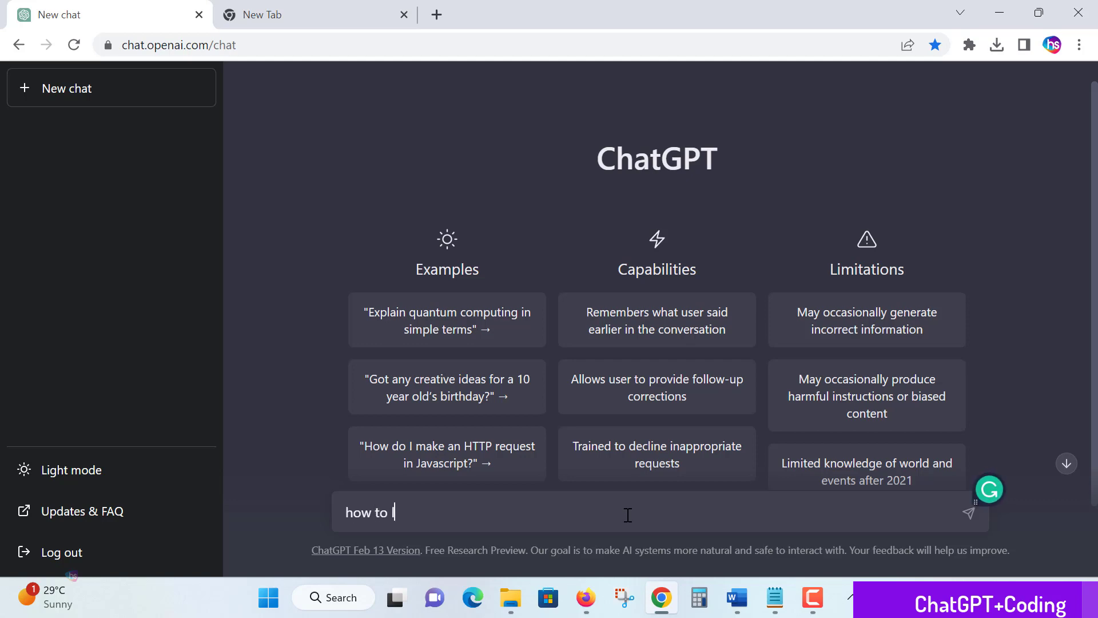
pyautogui.write('learn coding')
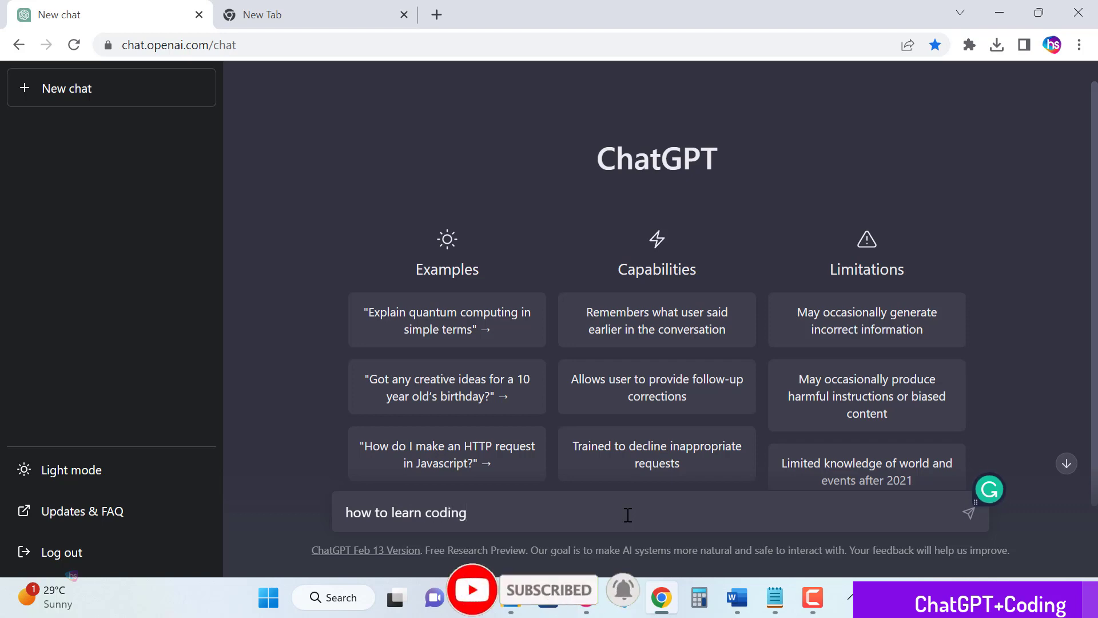
# - Send the 'how to learn coding' prompt to ChatGPT
pyautogui.click(969, 513)
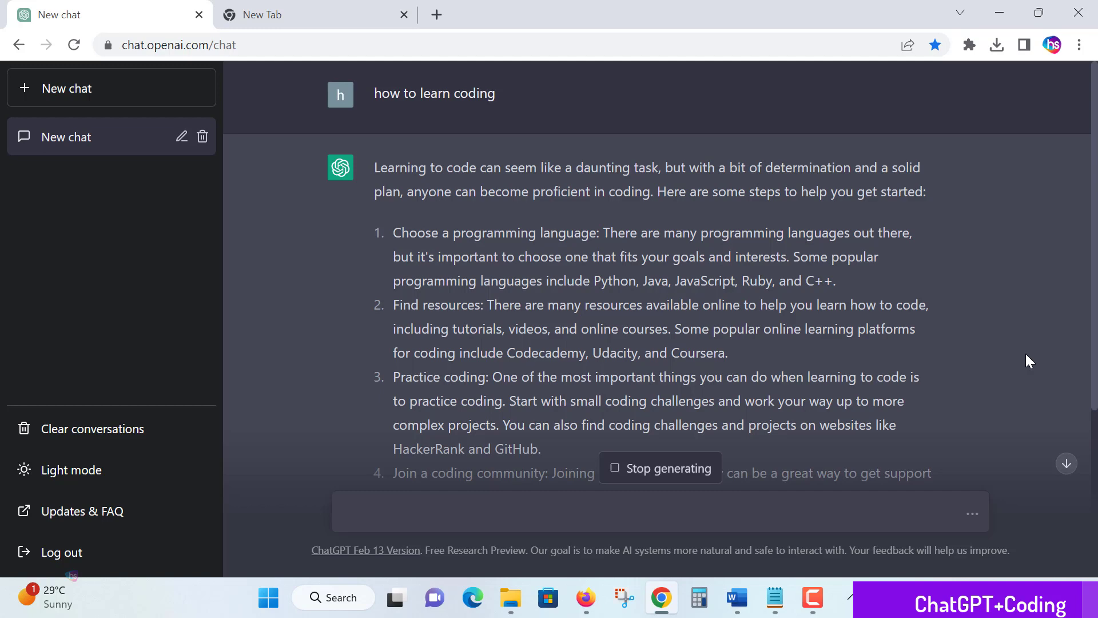
# - Scroll down while the numbered list of coding-learning steps finishes generating
pyautogui.scroll(-3)
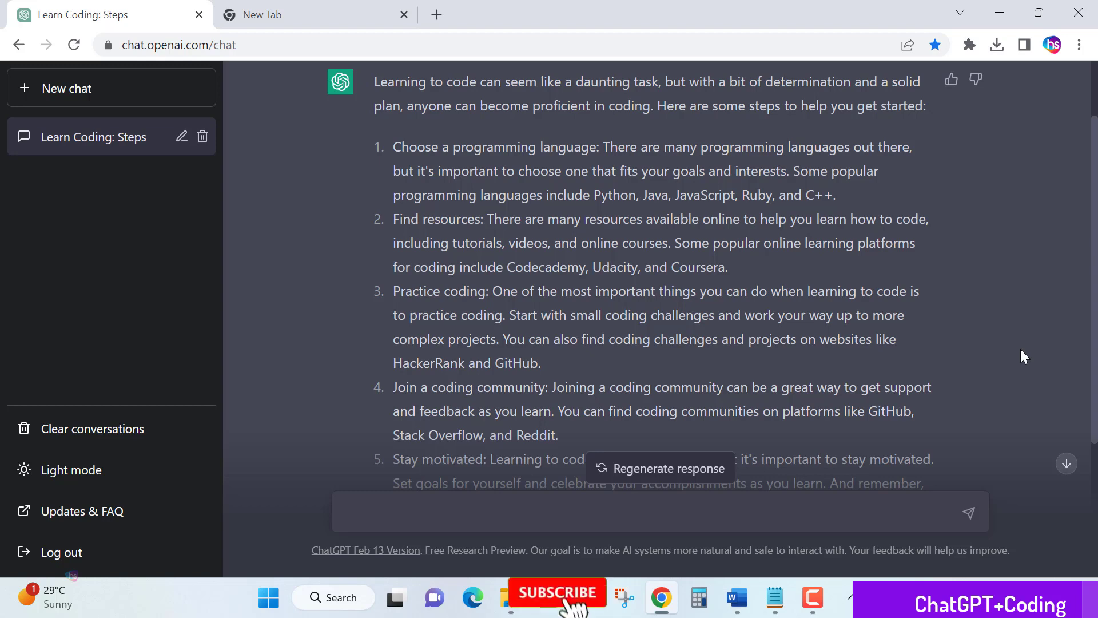
pyautogui.click(557, 608)
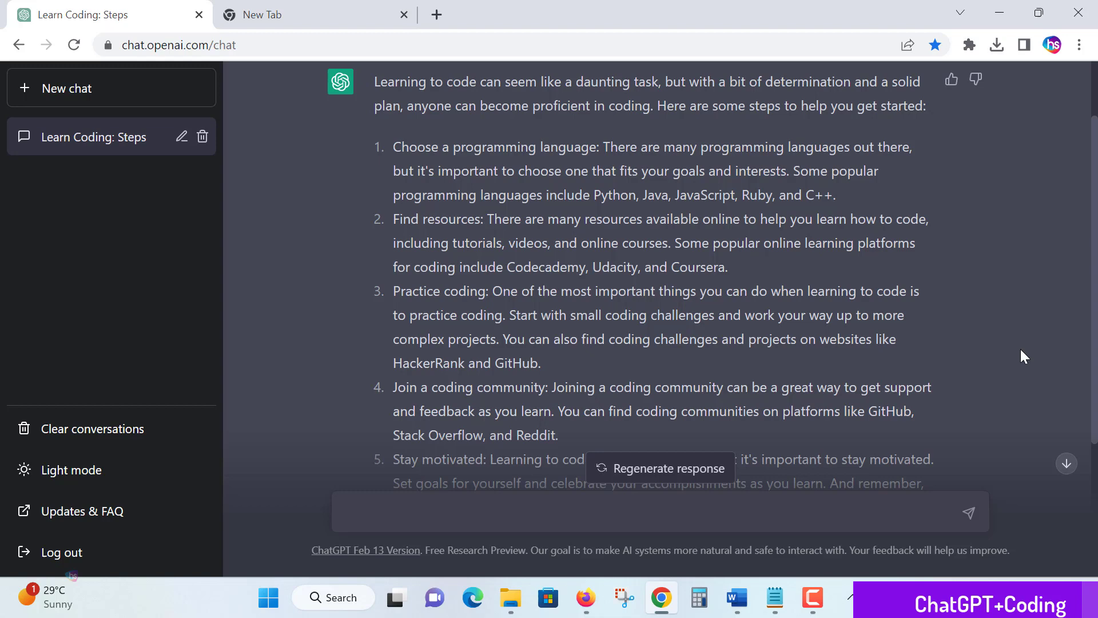
pyautogui.moveTo(1049, 344)
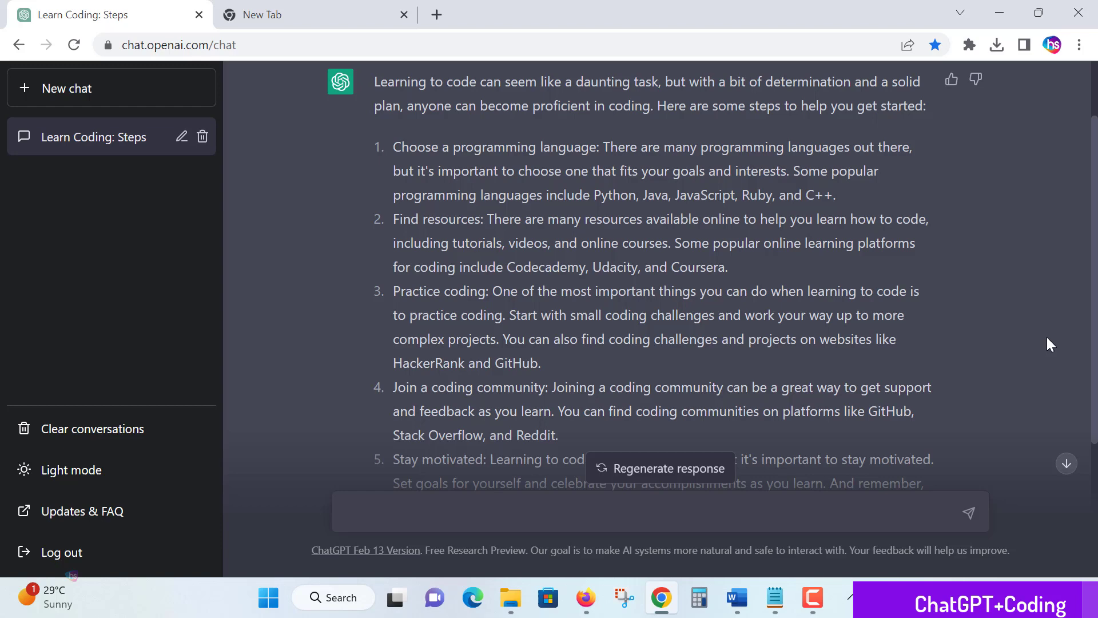
pyautogui.moveTo(1042, 334)
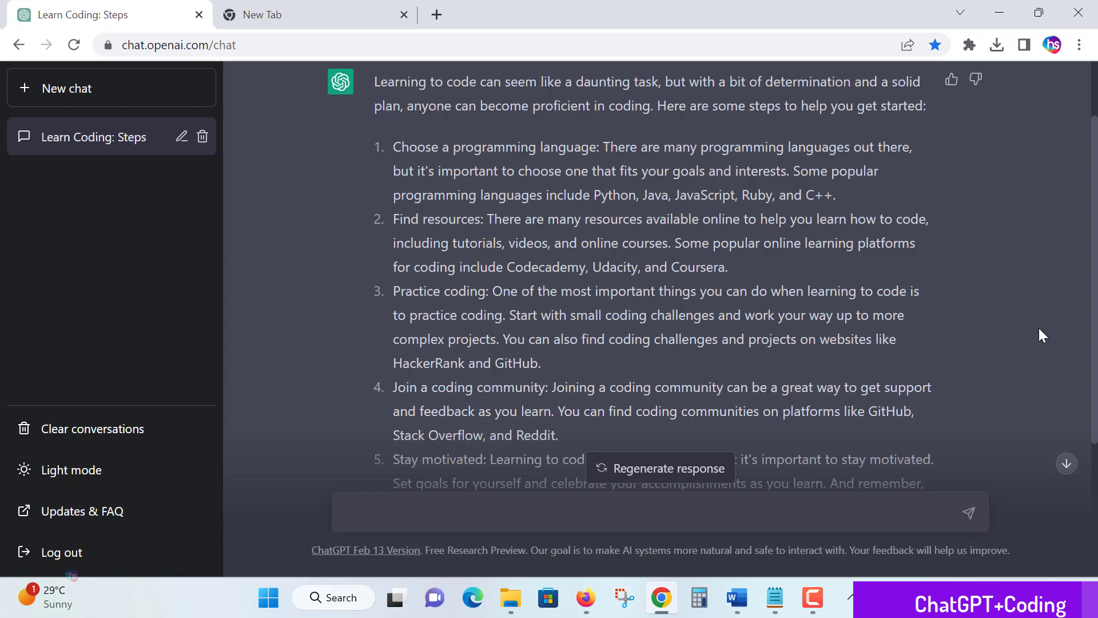
# - Scroll down through steps 5 and 6, ending at 'Consider formal education'
pyautogui.scroll(-3)
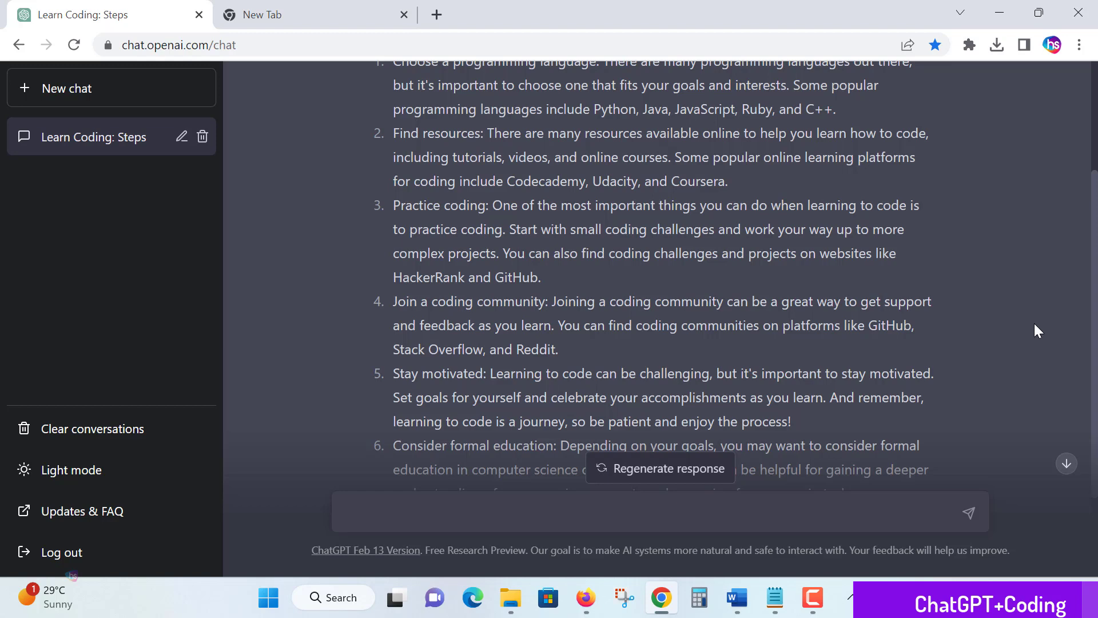
pyautogui.scroll(-3)
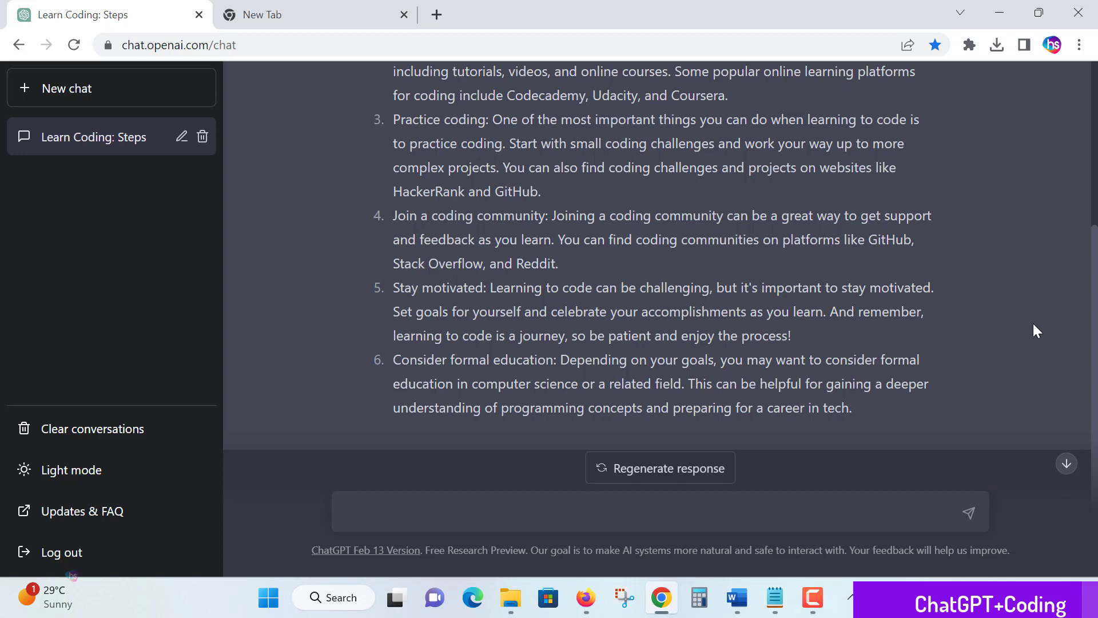
pyautogui.scroll(-3)
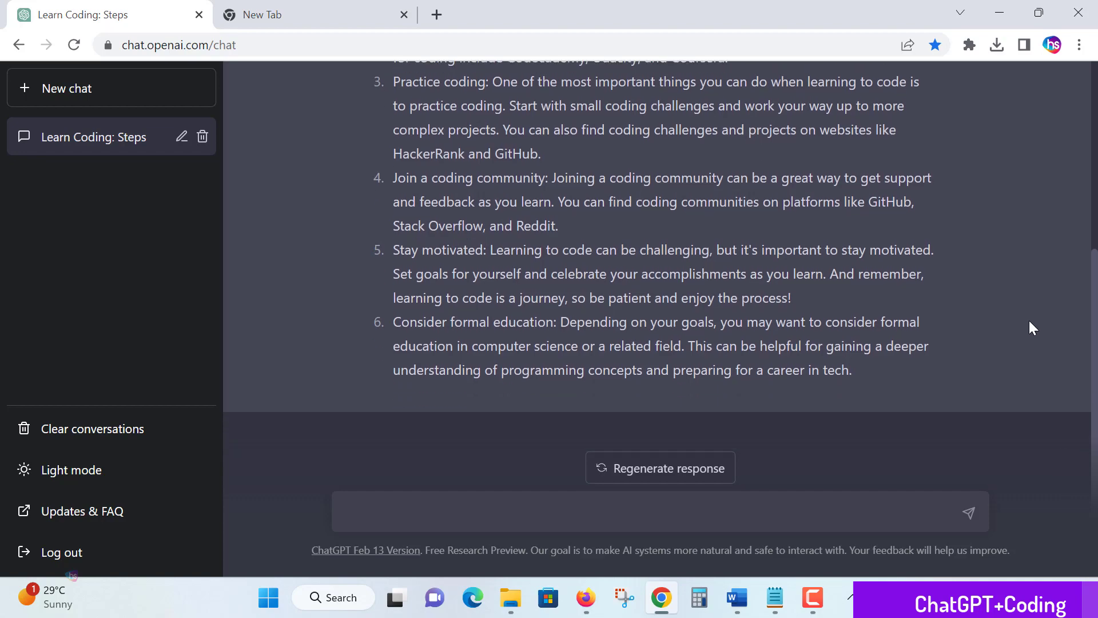